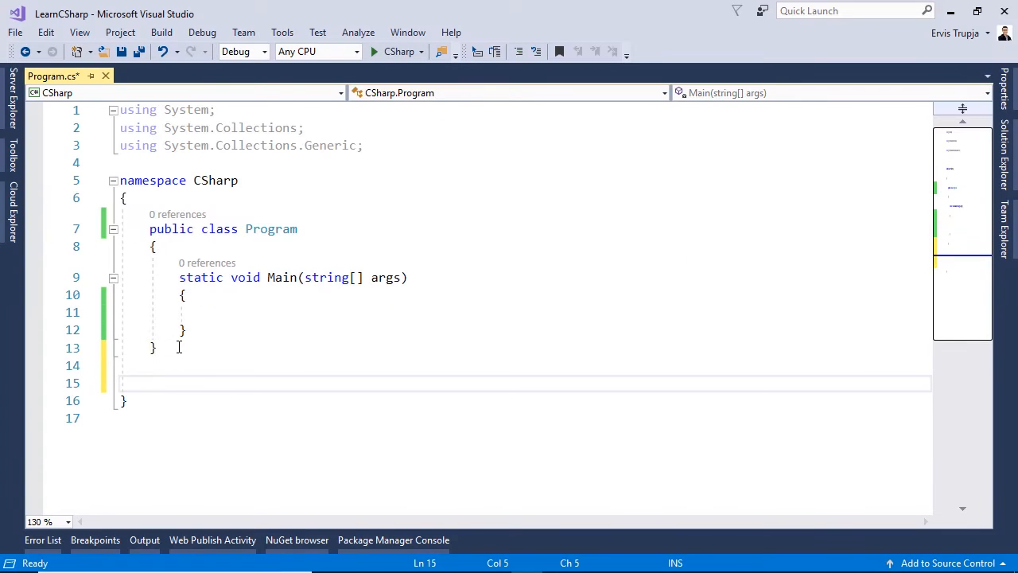
# Declare an empty generic class 'public class Test<T>' with braces below Program
pyautogui.write('public class Test')
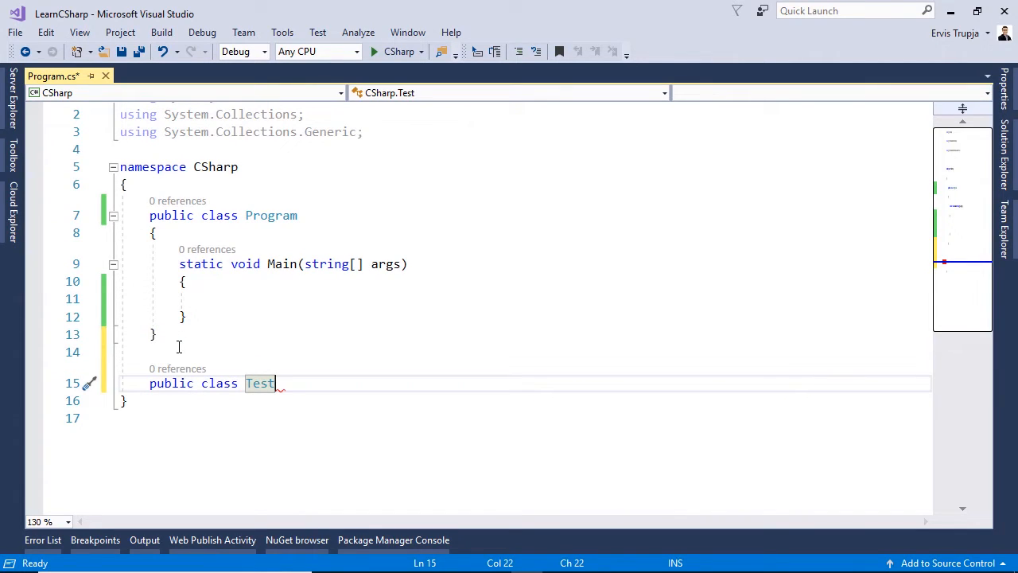
pyautogui.write('<>')
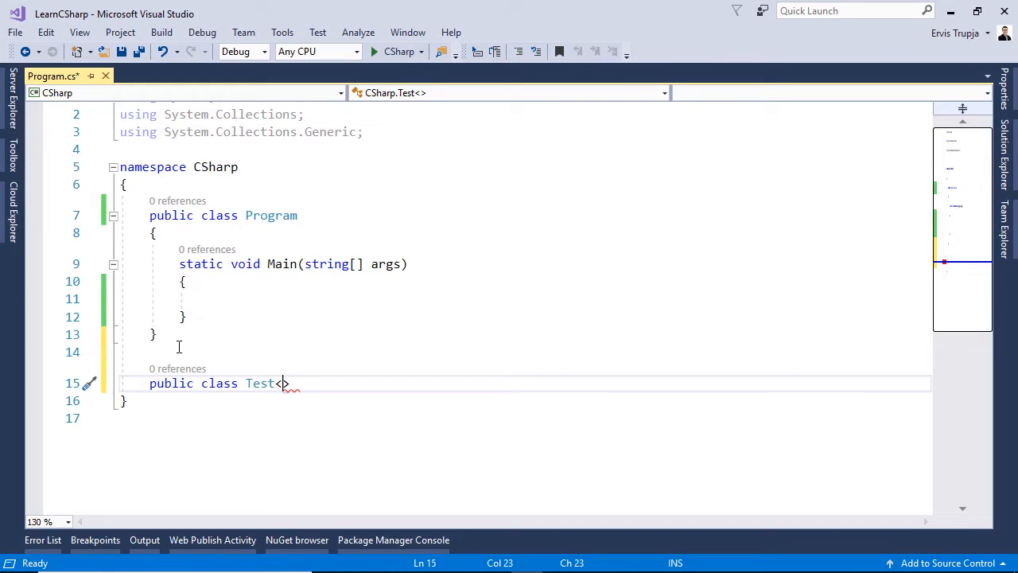
pyautogui.write('T')
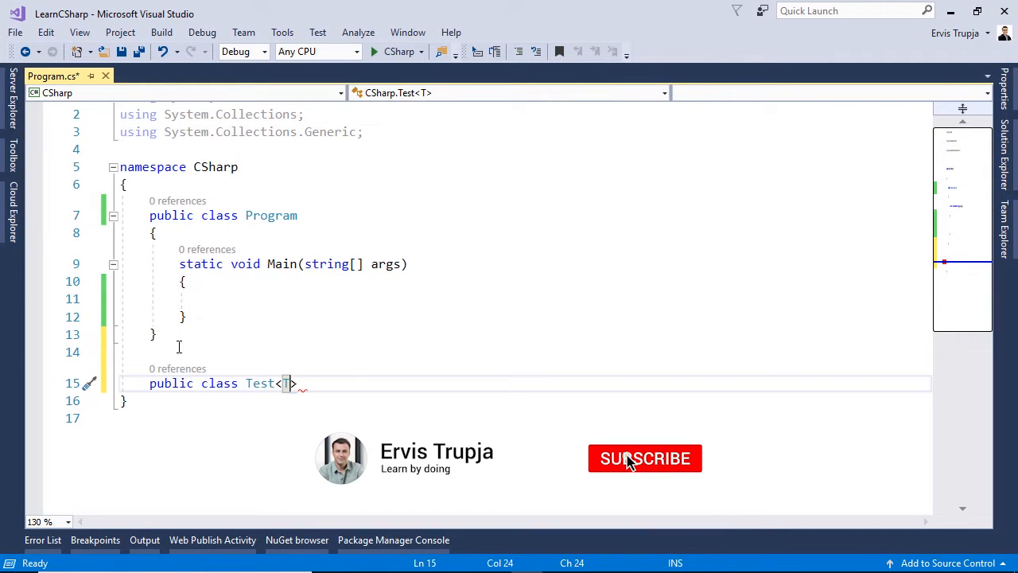
pyautogui.click(645, 459)
pyautogui.write('{')
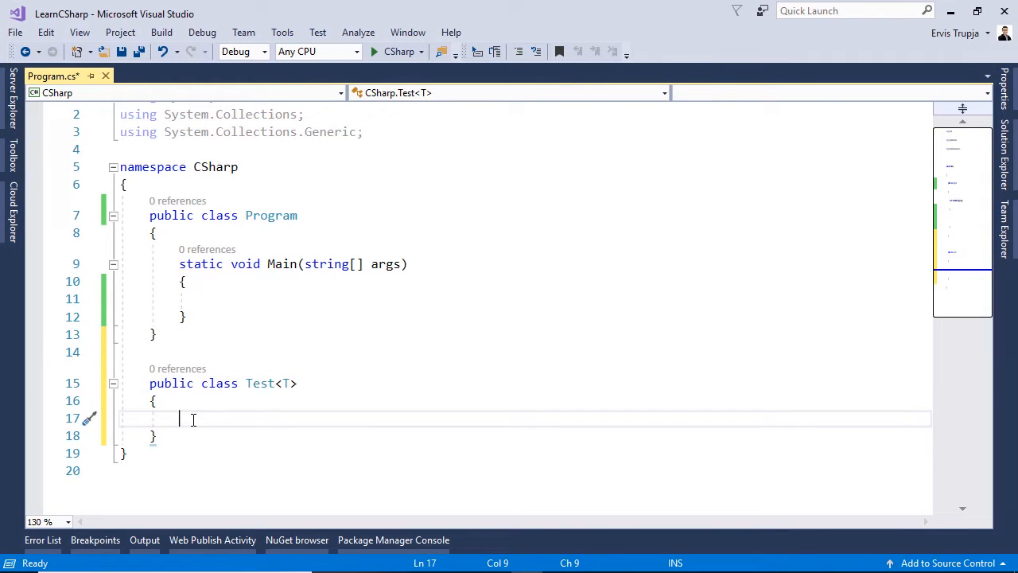
# Add the auto-implemented property 'public T Value { get; set; }' using the prop snippet
pyautogui.write('prop')
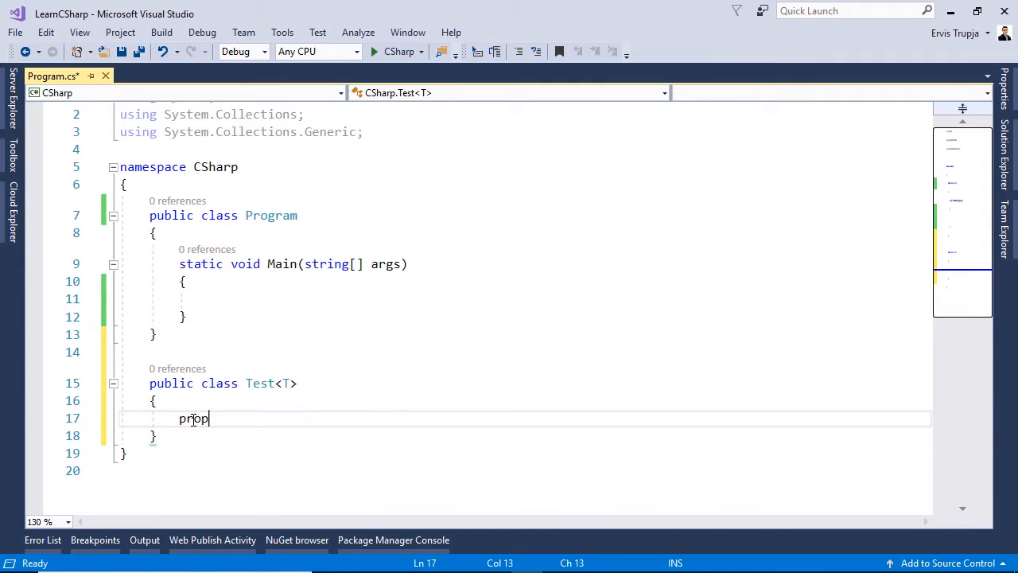
pyautogui.press('Tab')
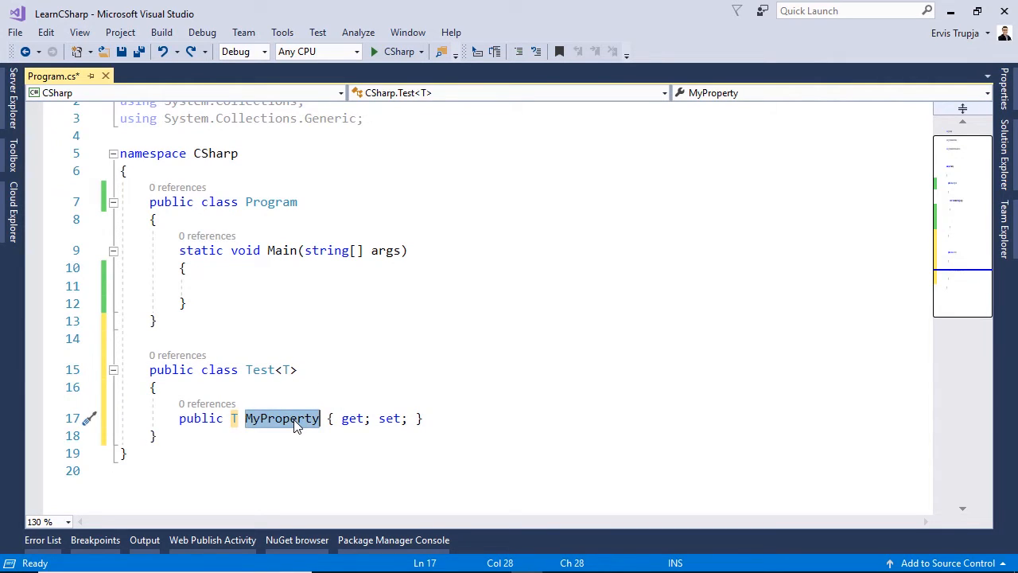
pyautogui.write('Value')
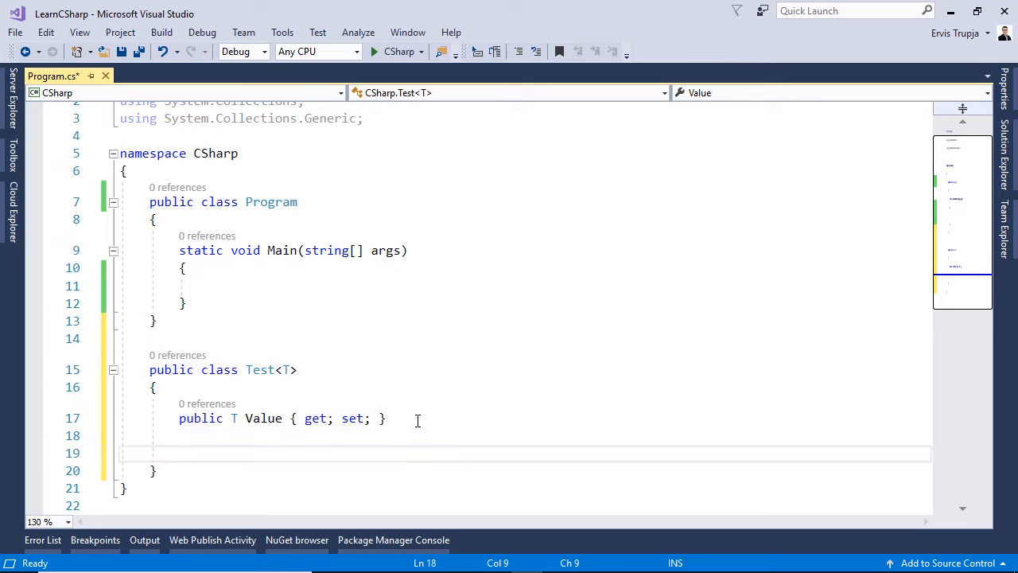
# Write 'public void Details()' printing "Parameter type: {typeof(T)}, value: {Value}" via Console.WriteLine
pyautogui.write('public')
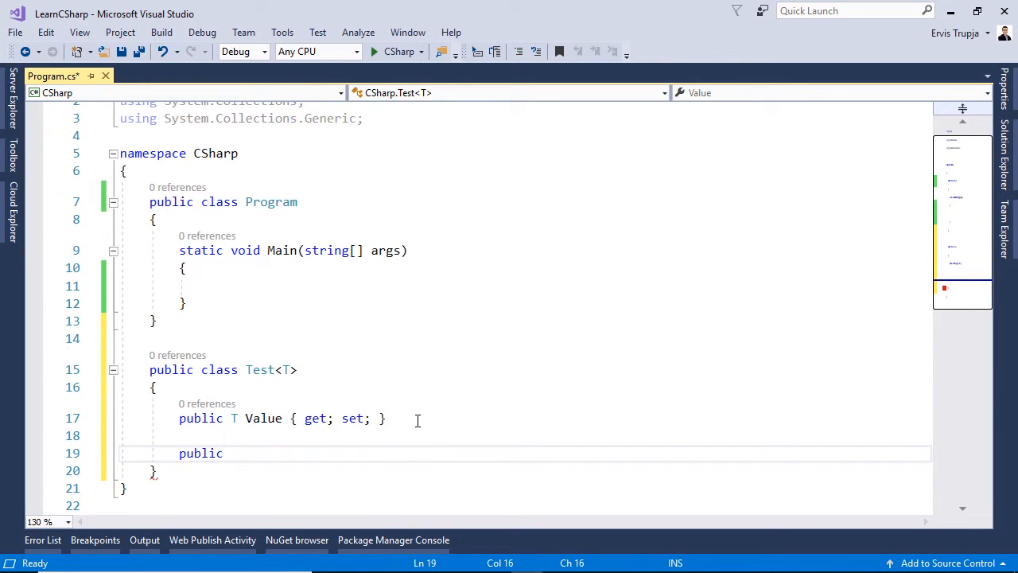
pyautogui.write('void')
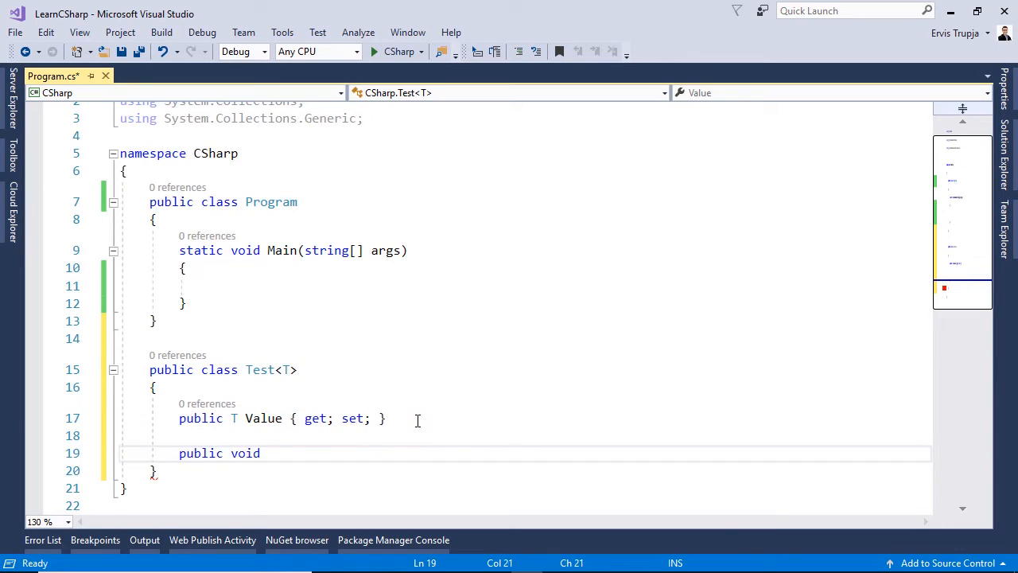
pyautogui.write('Details(')
pyautogui.write('{')
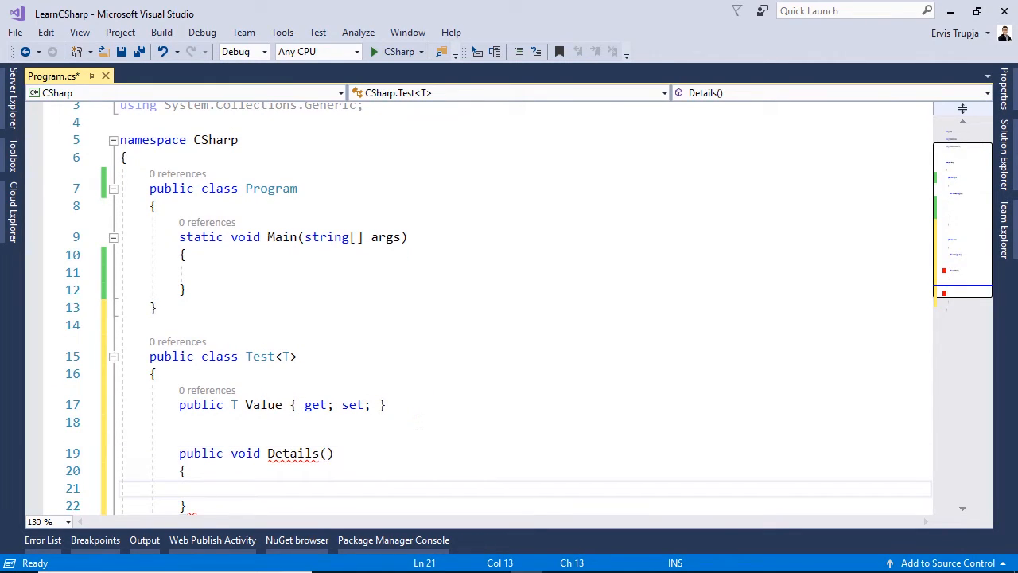
pyautogui.write('Consol')
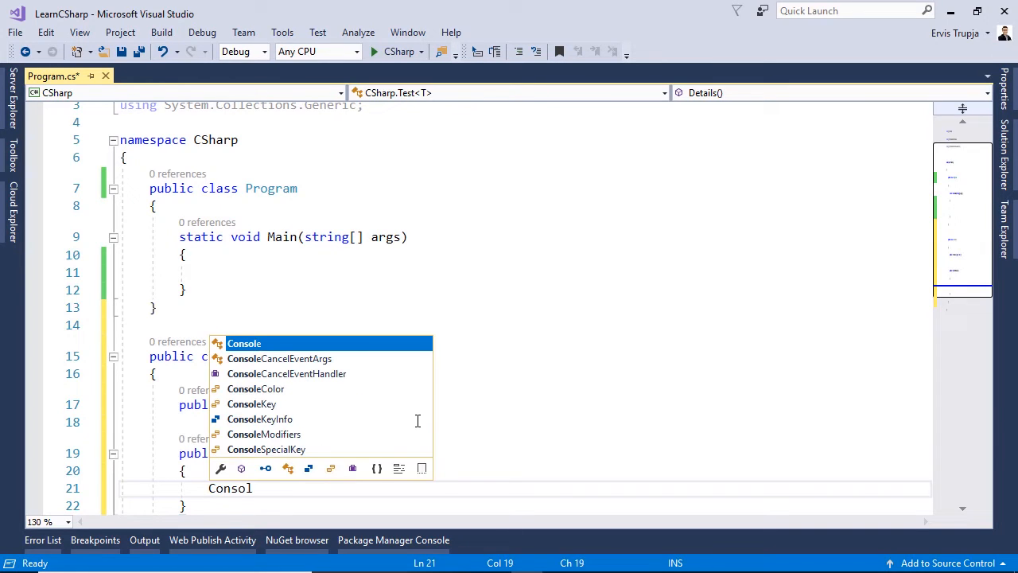
pyautogui.write('e.WriteLine($"')
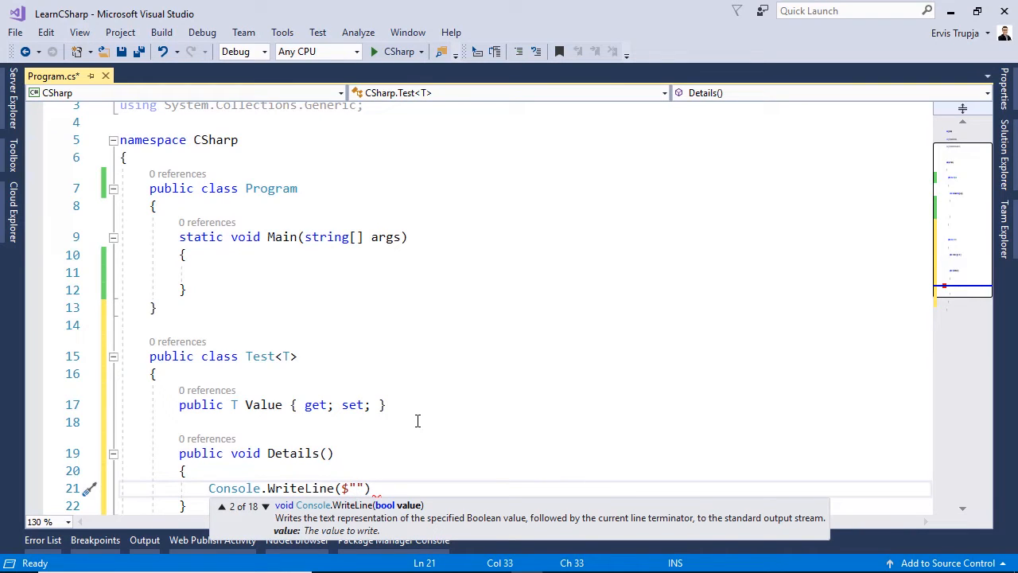
pyautogui.write('Param')
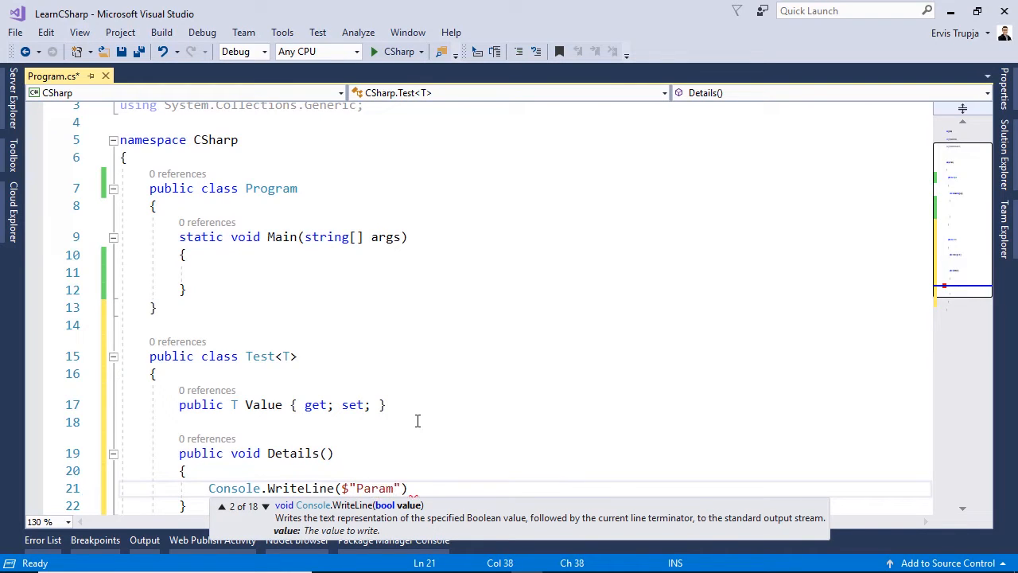
pyautogui.write('eter type:')
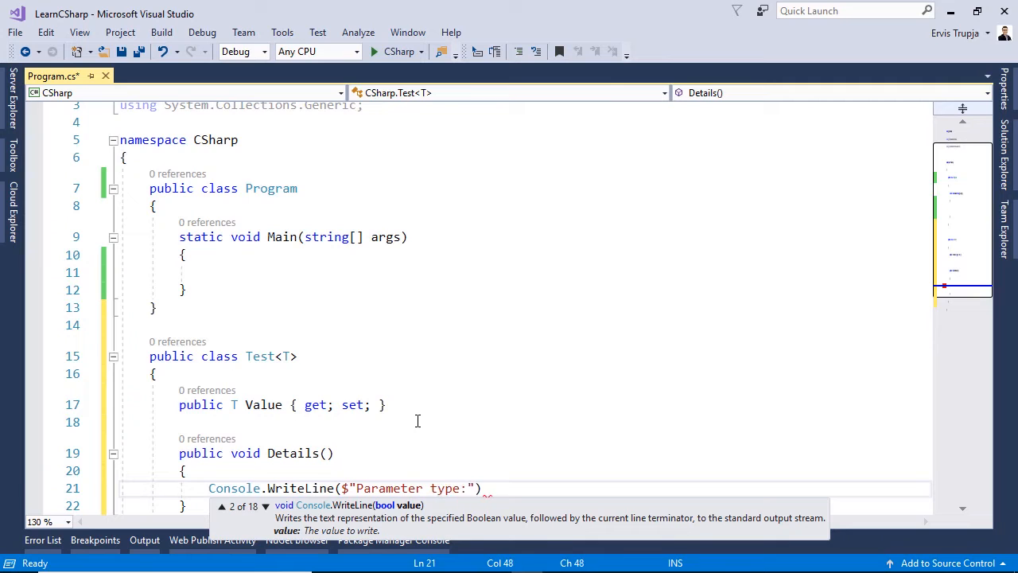
pyautogui.write('{typeof(T)}, value')
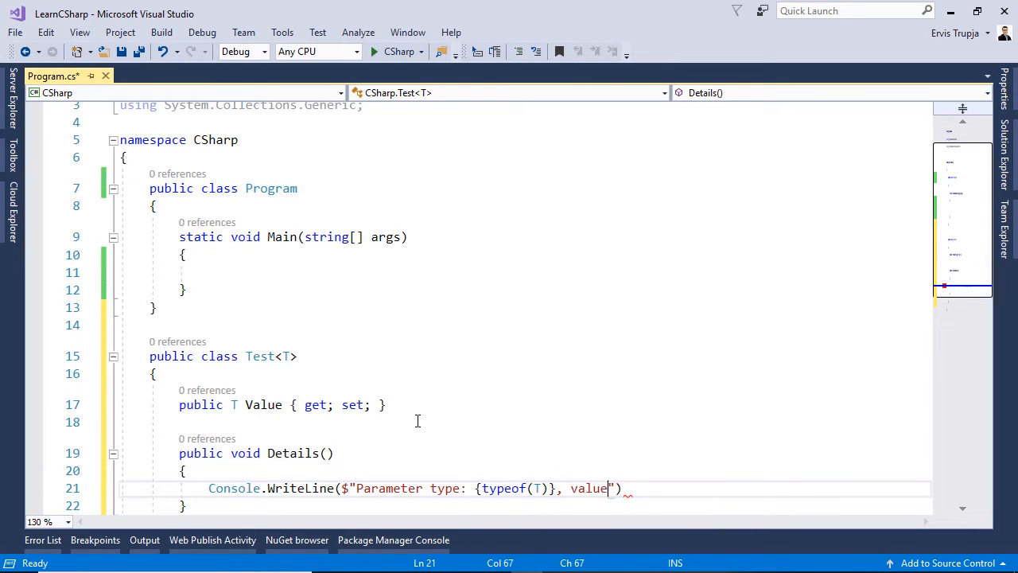
pyautogui.write(':')
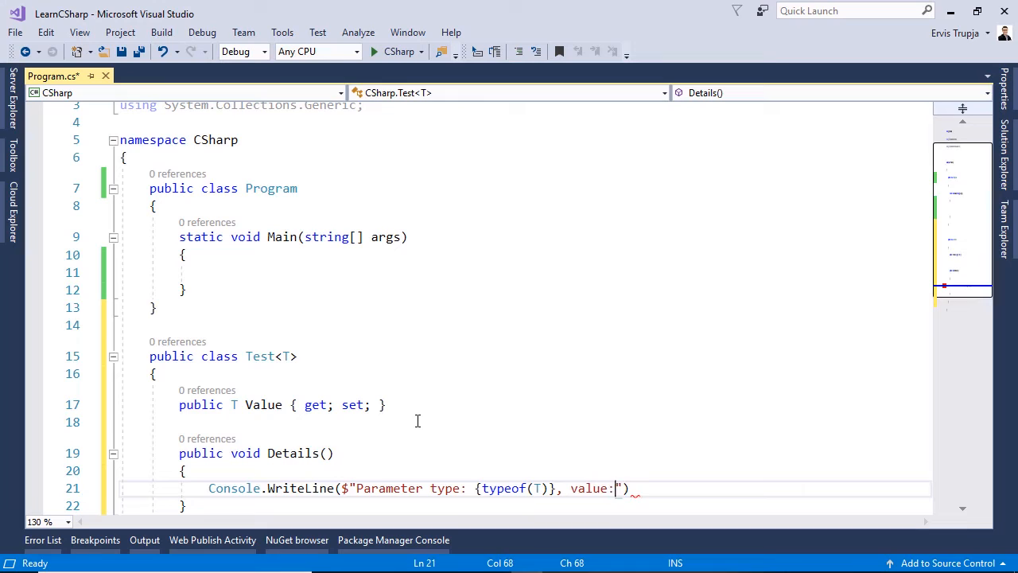
pyautogui.write('{Value}')
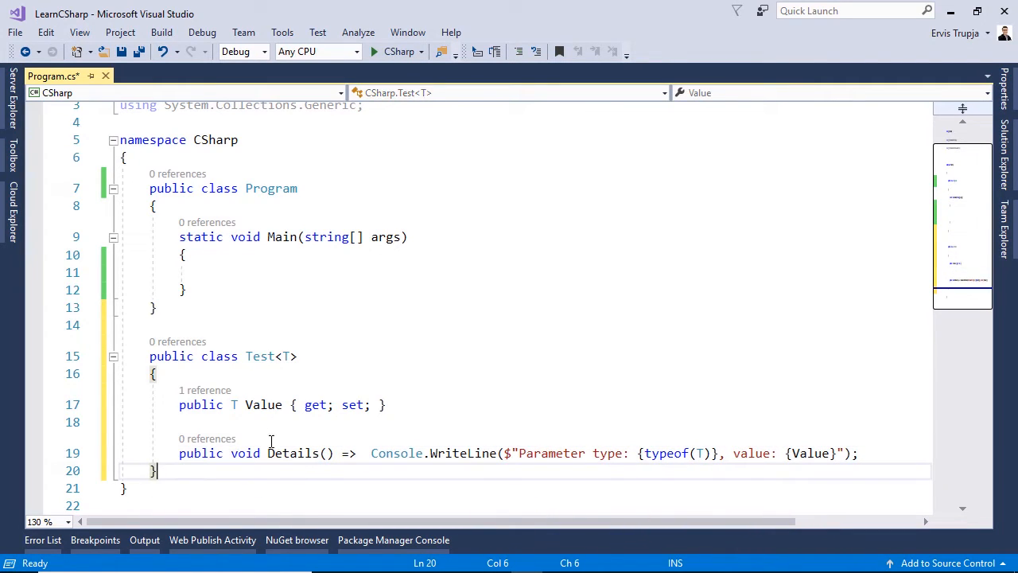
# Save Program.cs with Ctrl+S
pyautogui.press('ctrl+s')
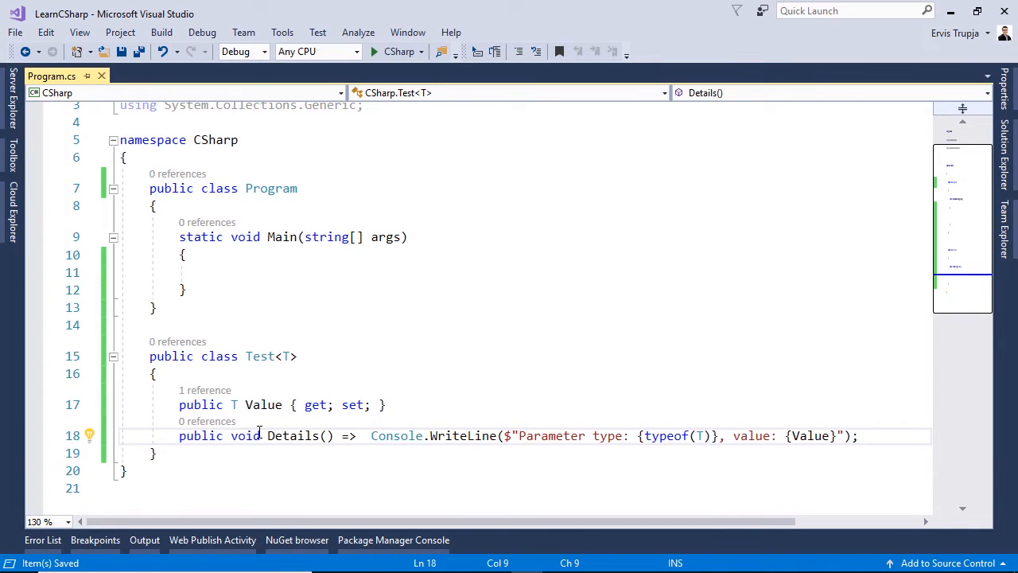
pyautogui.moveTo(259, 436)
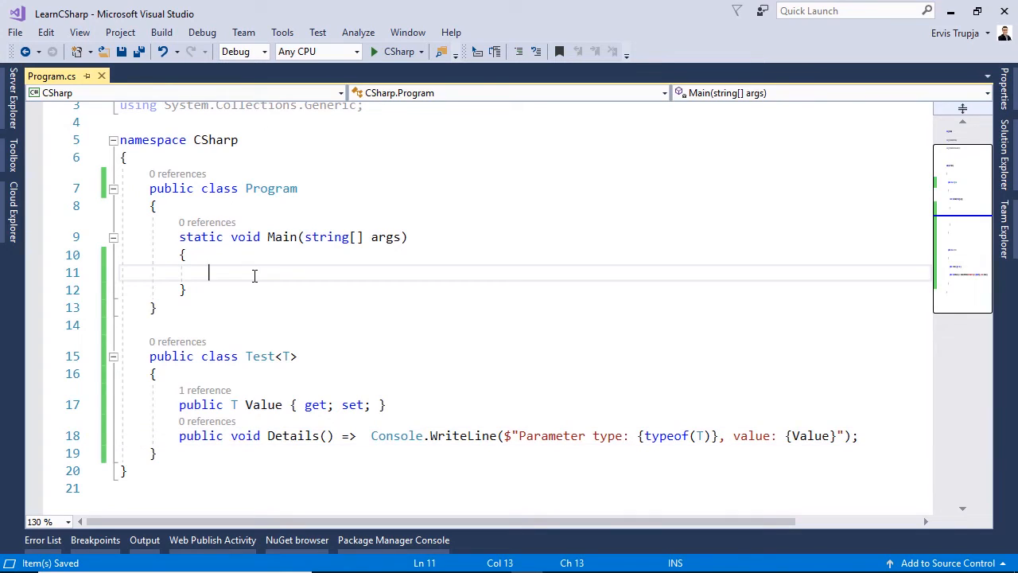
# Declare 'Test<string> firstTest = new Test<string>()' inside Main
pyautogui.write('Test<>')
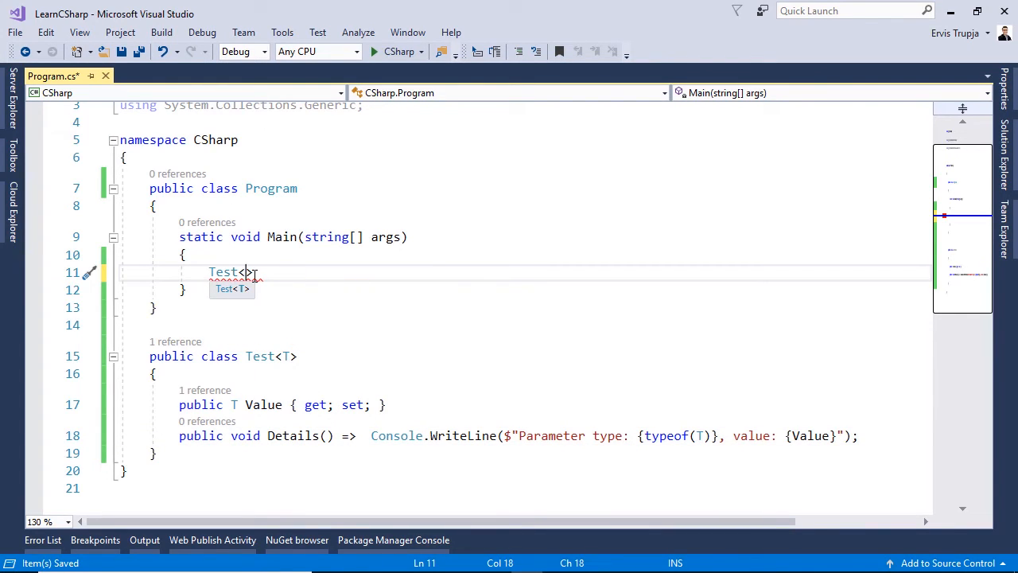
pyautogui.write('string')
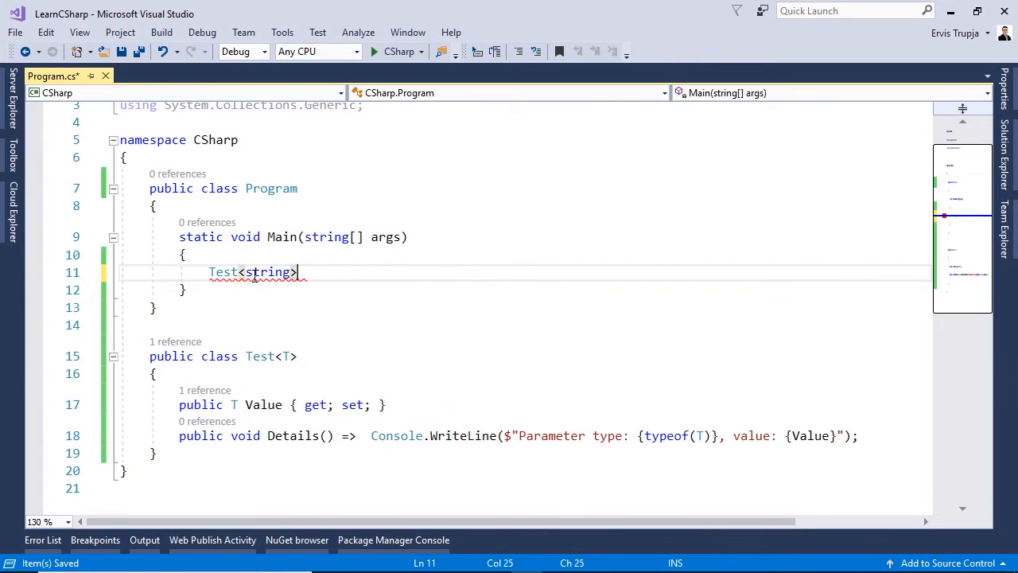
pyautogui.write('first')
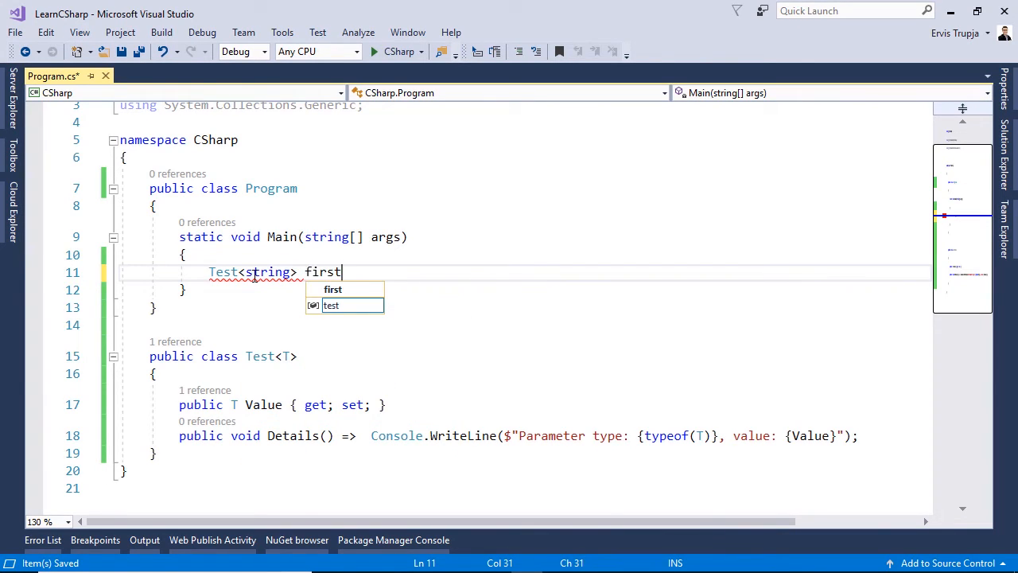
pyautogui.write('Test = new')
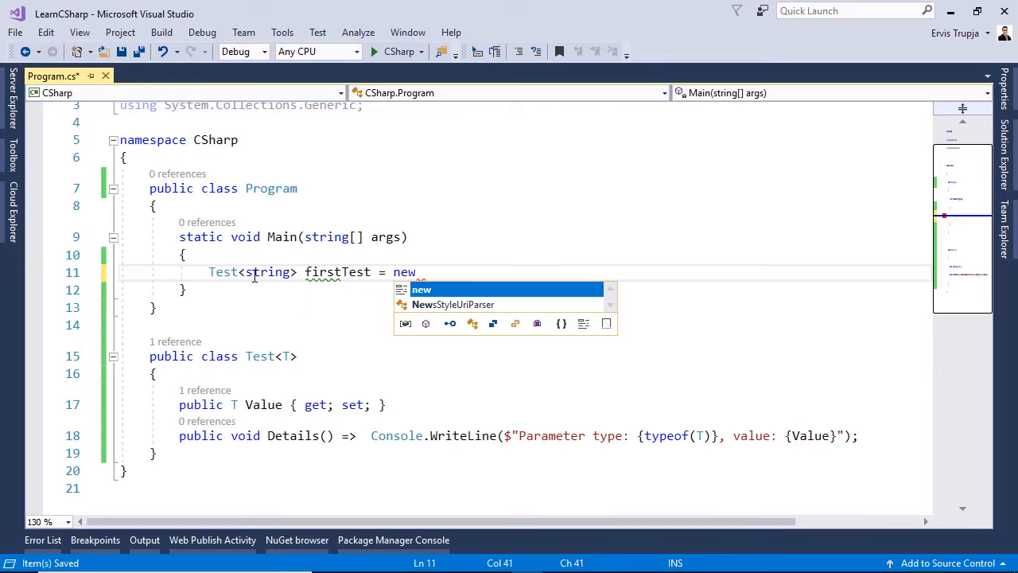
pyautogui.write('Test<string>();')
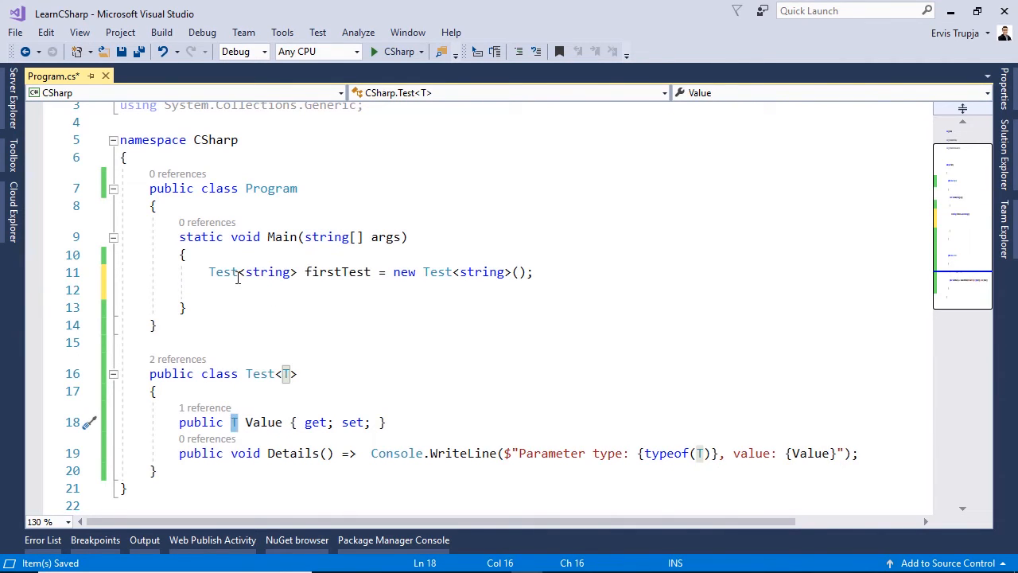
# Assign "This is a string" to firstTest.Value and call firstTest.Details()
pyautogui.write('firstTest.V')
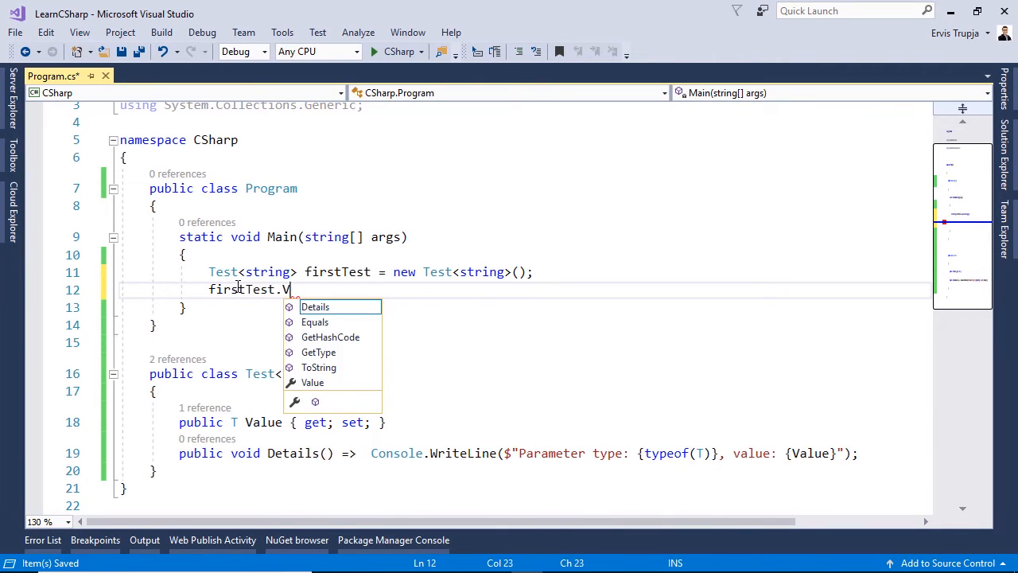
pyautogui.write('alue')
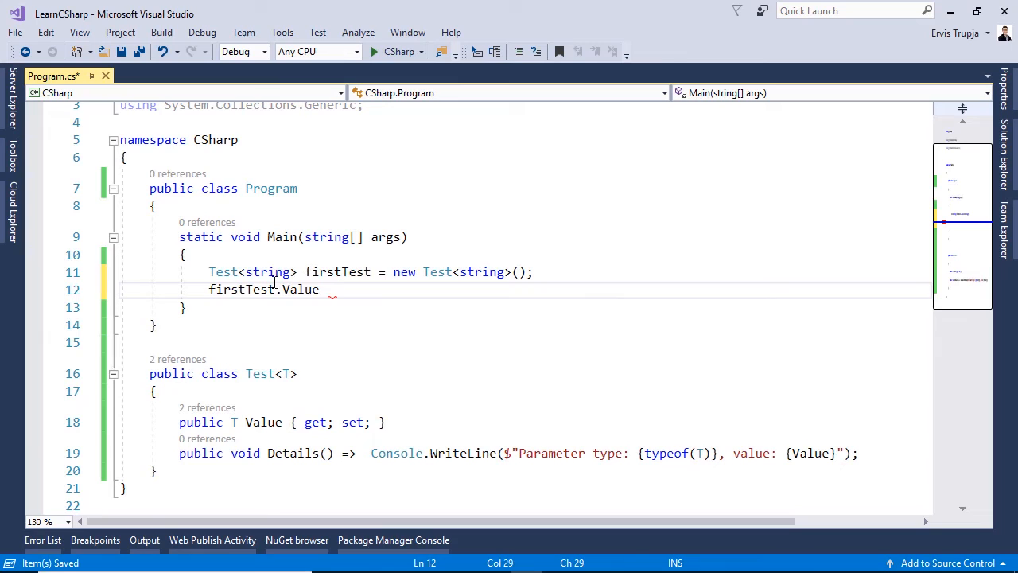
pyautogui.moveTo(302, 289)
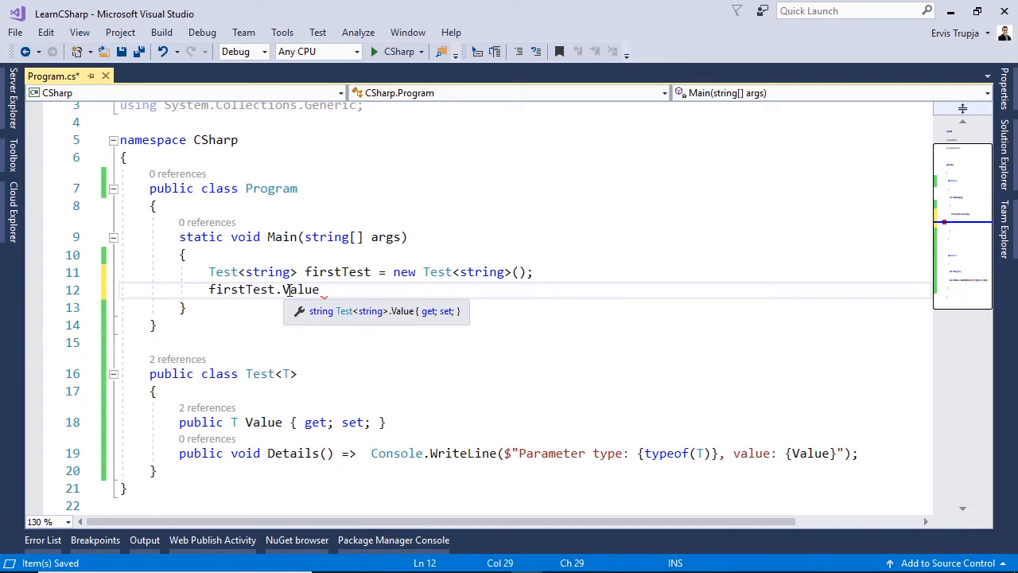
pyautogui.write('= ""')
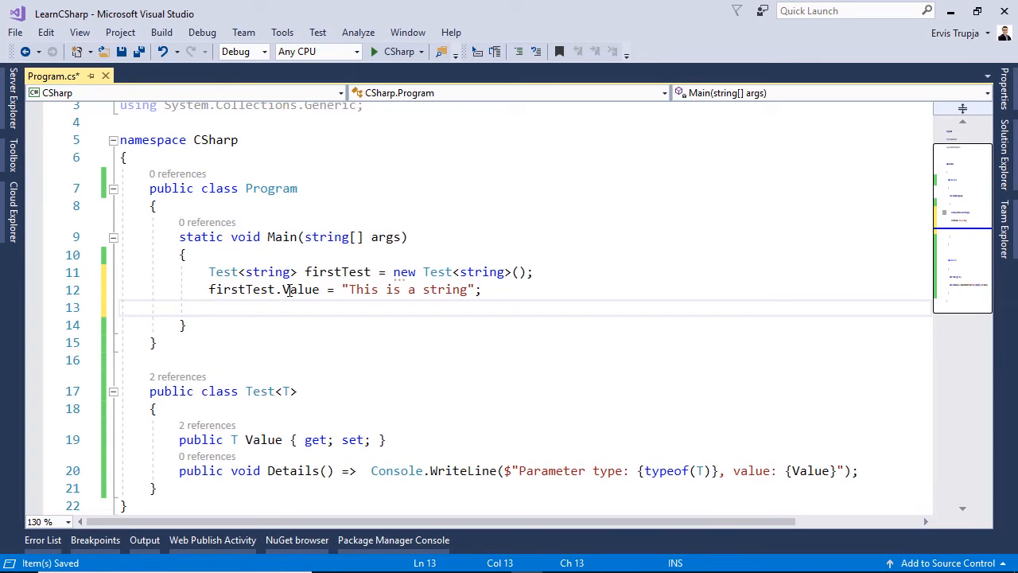
pyautogui.write('first')
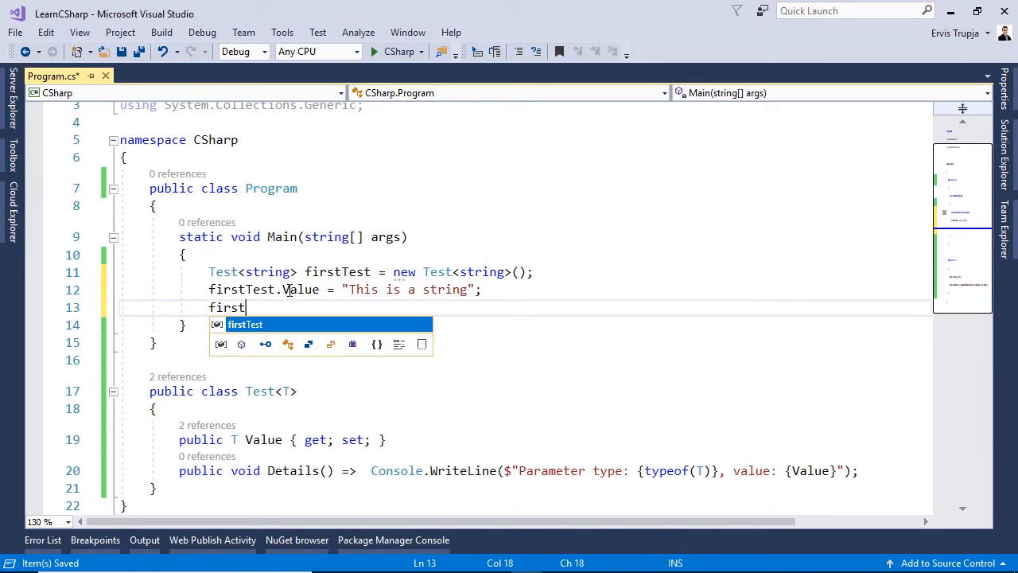
pyautogui.write('Test.V')
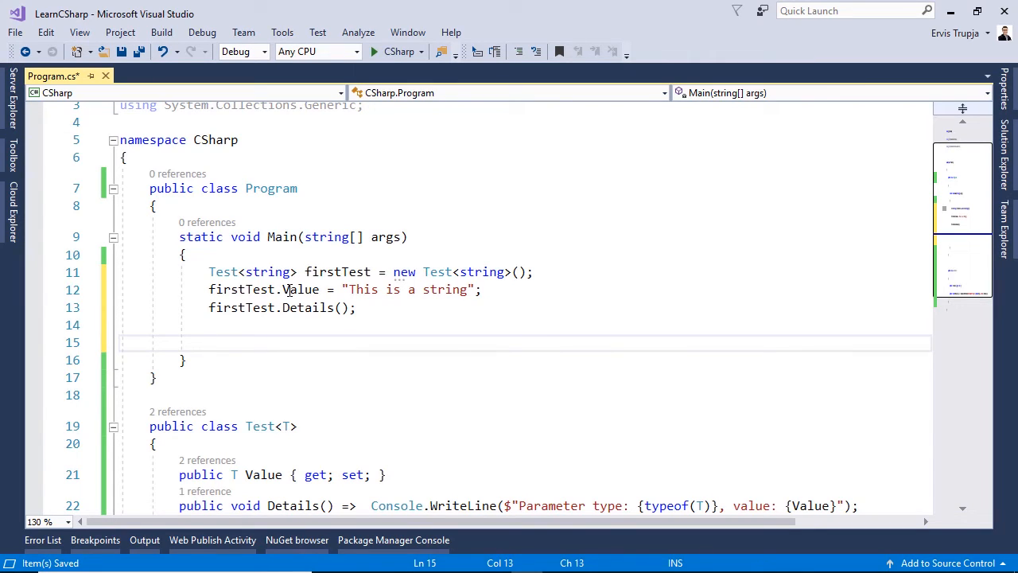
# Declare 'Test<int> secondTest = new Test<int>();' in Main
pyautogui.write('Test<>')
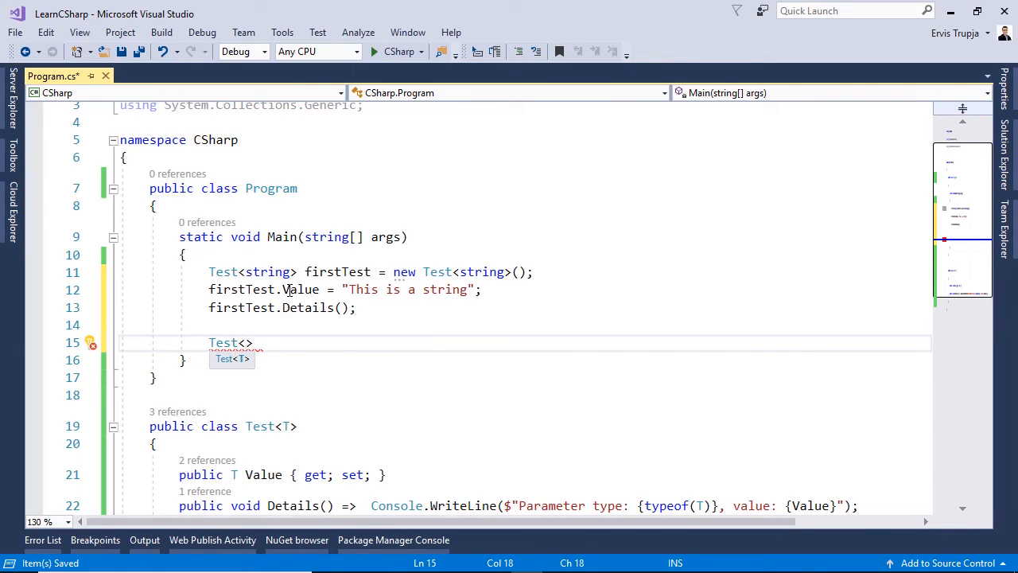
pyautogui.write('int')
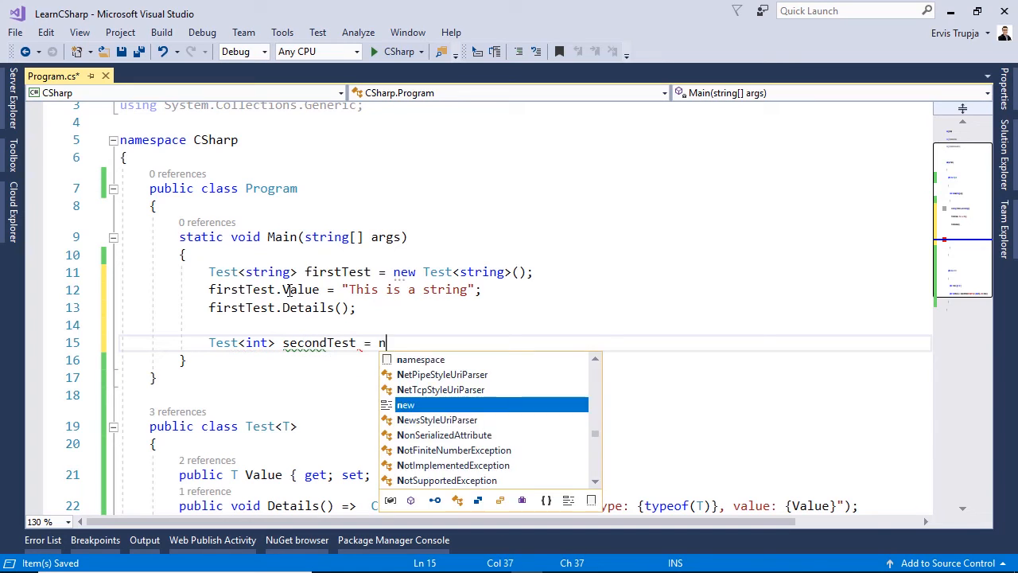
pyautogui.write('ew Test<int>()')
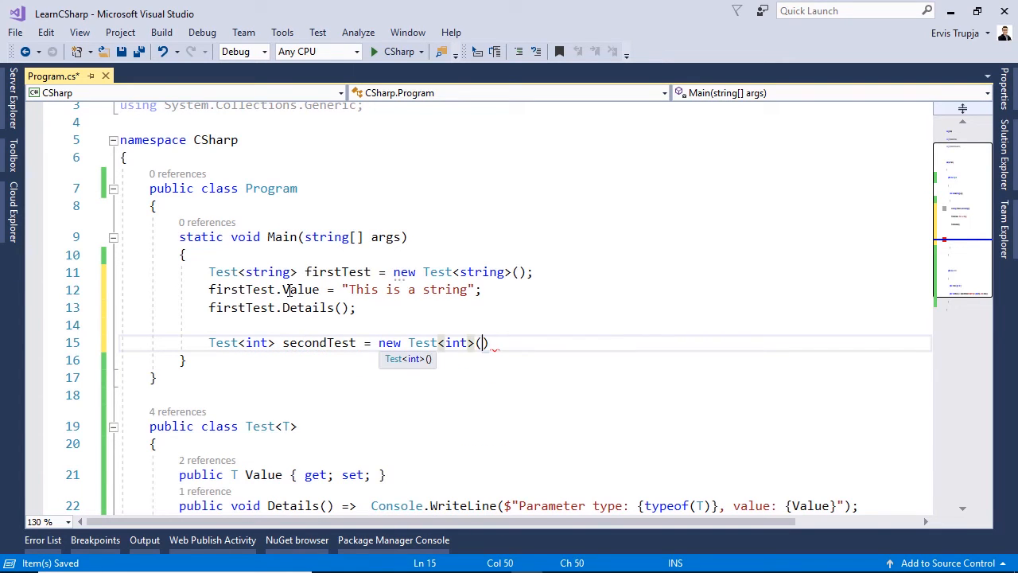
pyautogui.write(';')
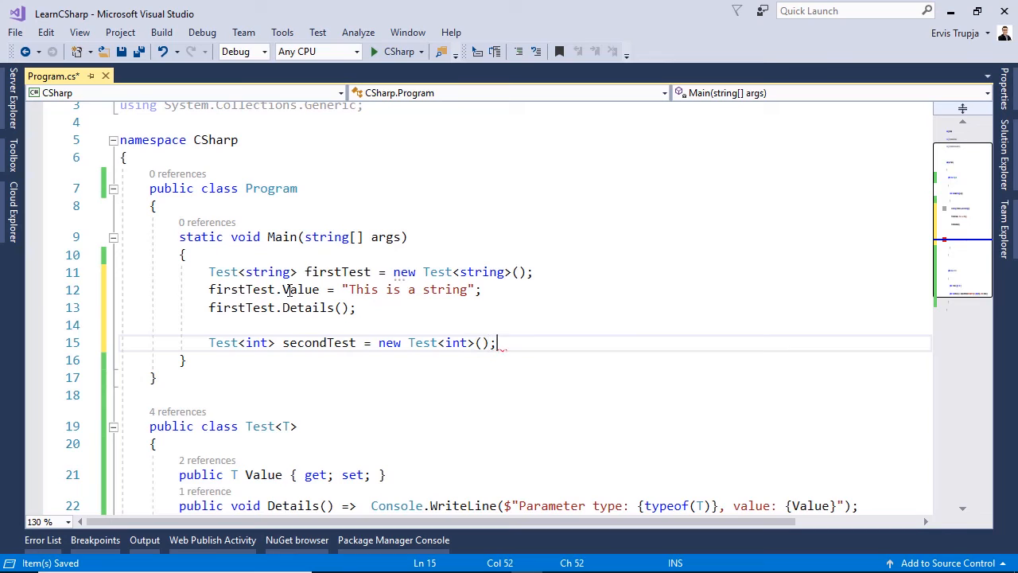
# Set secondTest.Value to 5 and call secondTest.Details()
pyautogui.write('se')
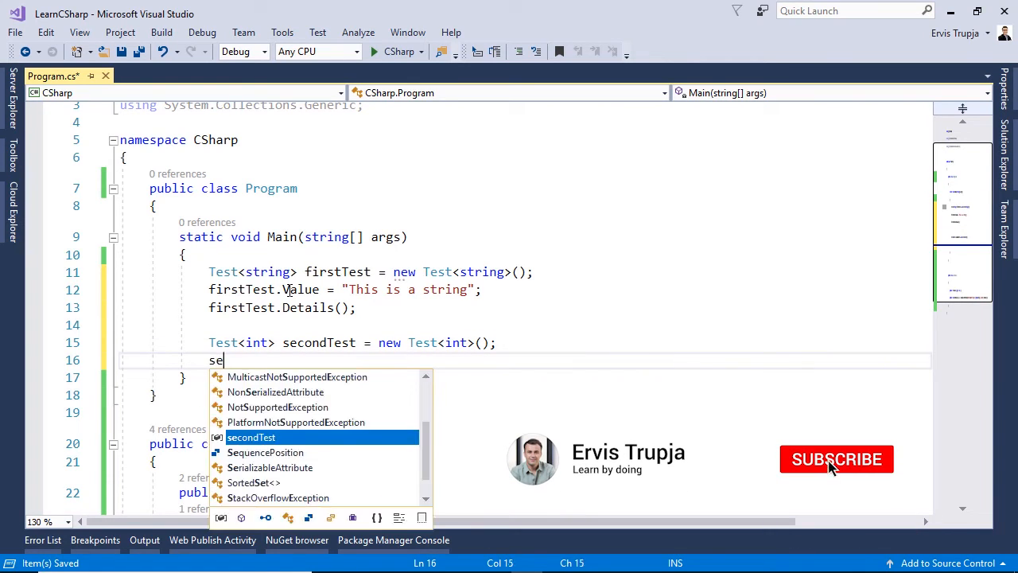
pyautogui.write('condTest.')
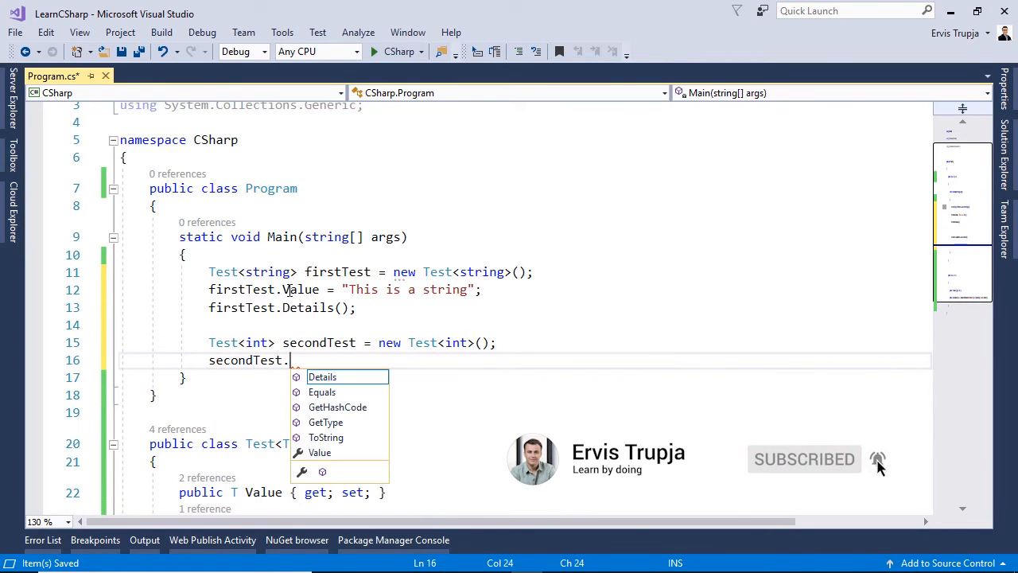
pyautogui.write('Value')
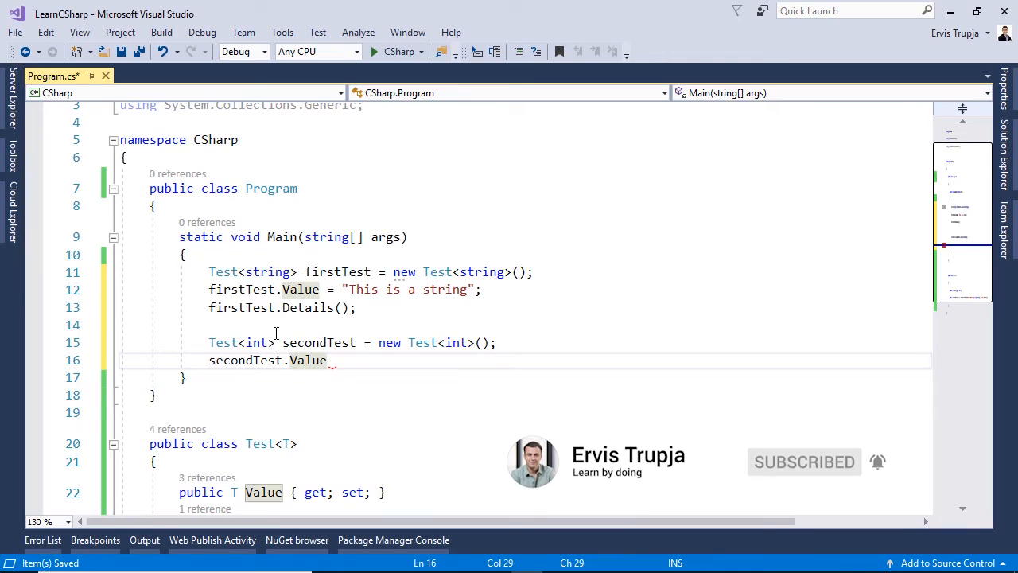
pyautogui.moveTo(306, 364)
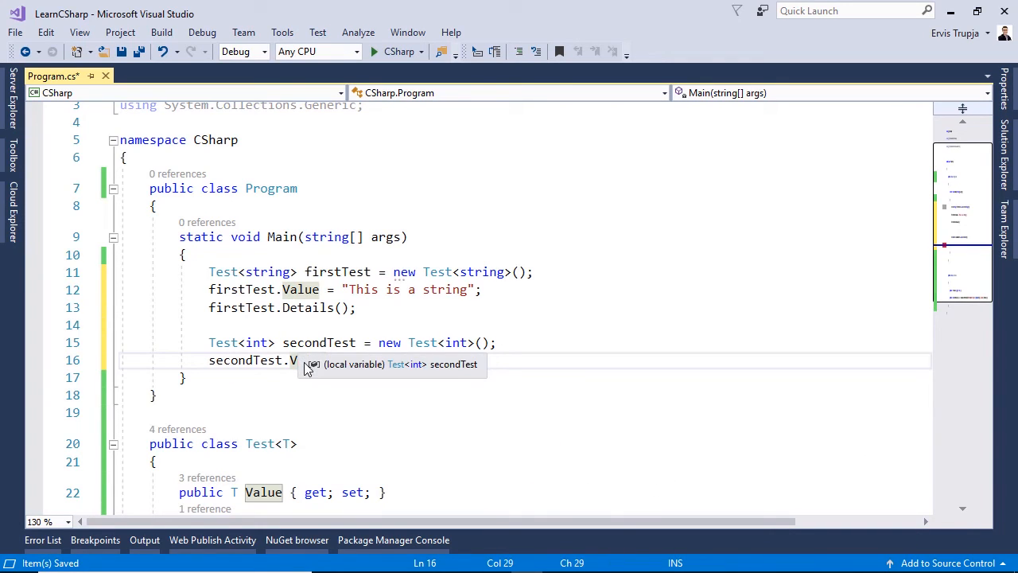
pyautogui.write('alue')
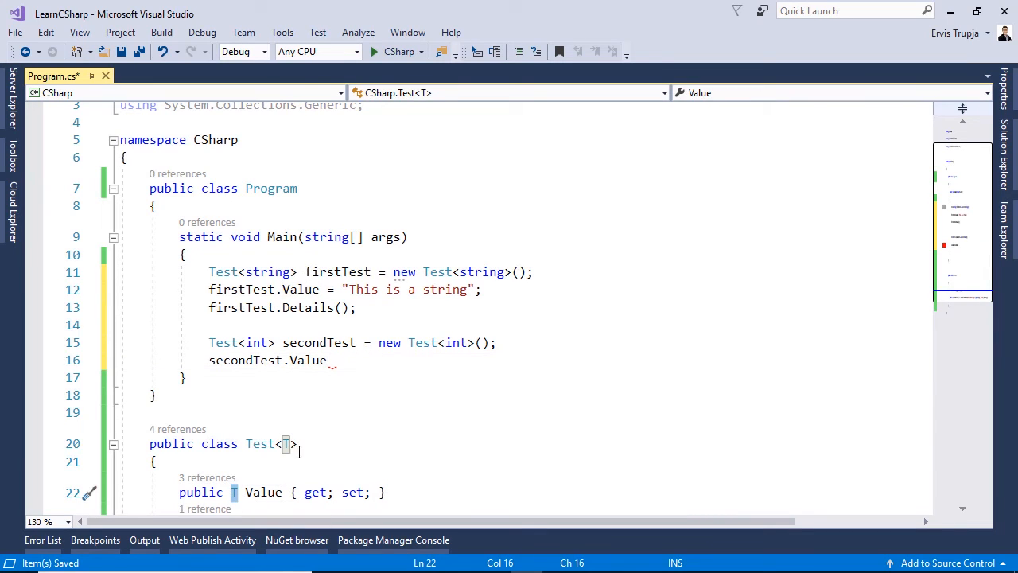
pyautogui.moveTo(286, 444)
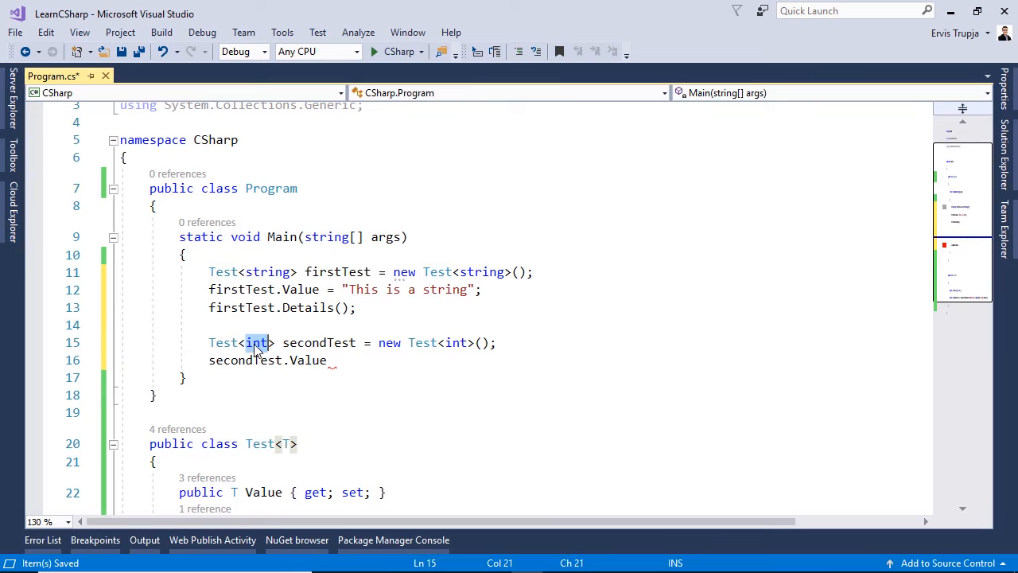
pyautogui.write('= 5;')
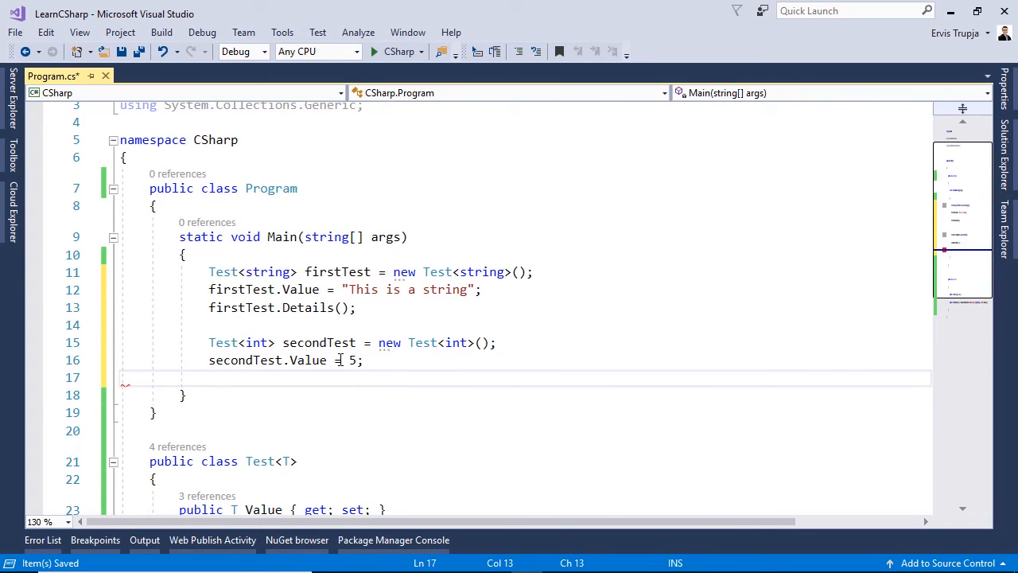
pyautogui.write('secon')
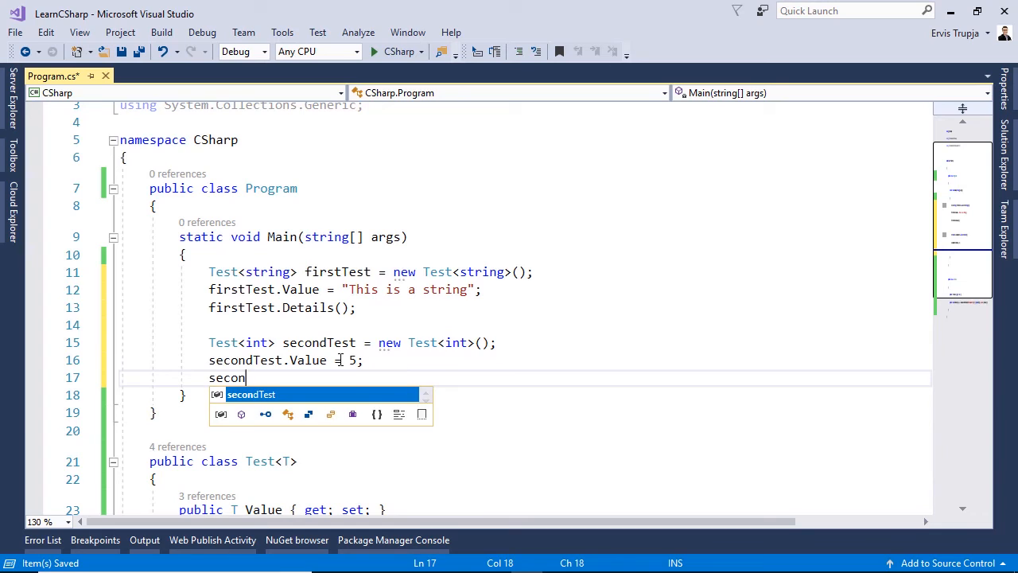
pyautogui.write('dTest.')
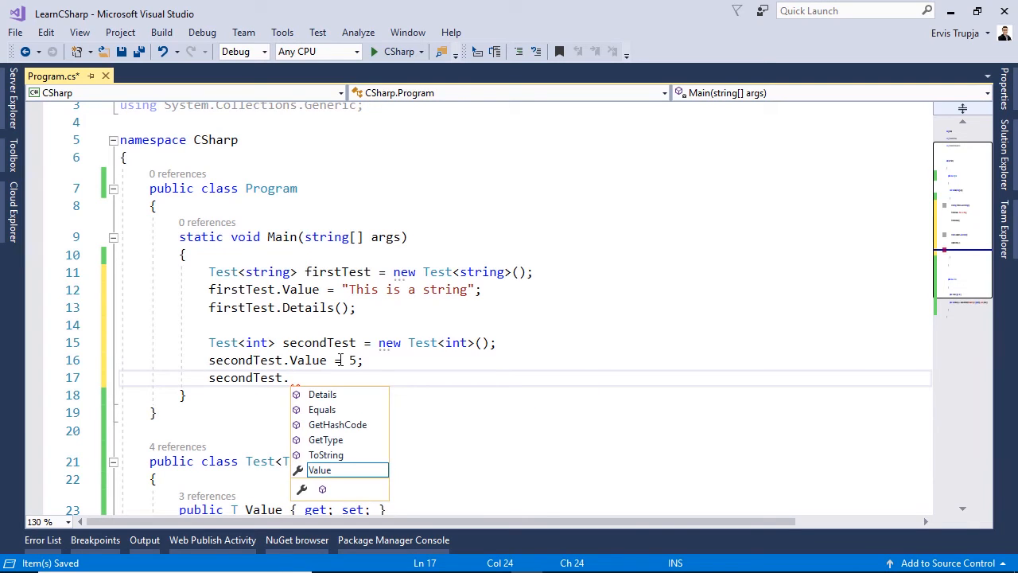
pyautogui.moveTo(320, 469)
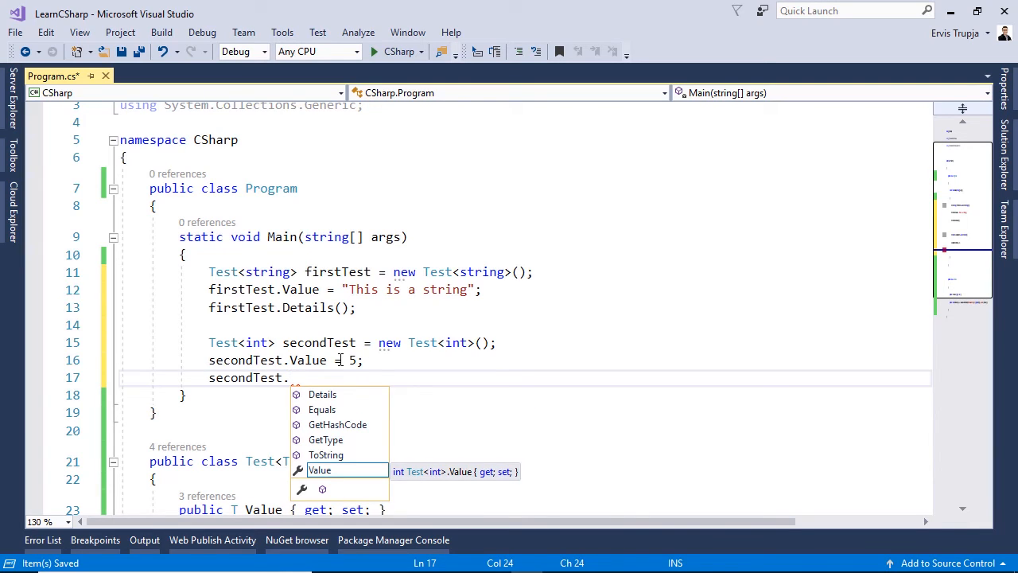
pyautogui.write('Details();')
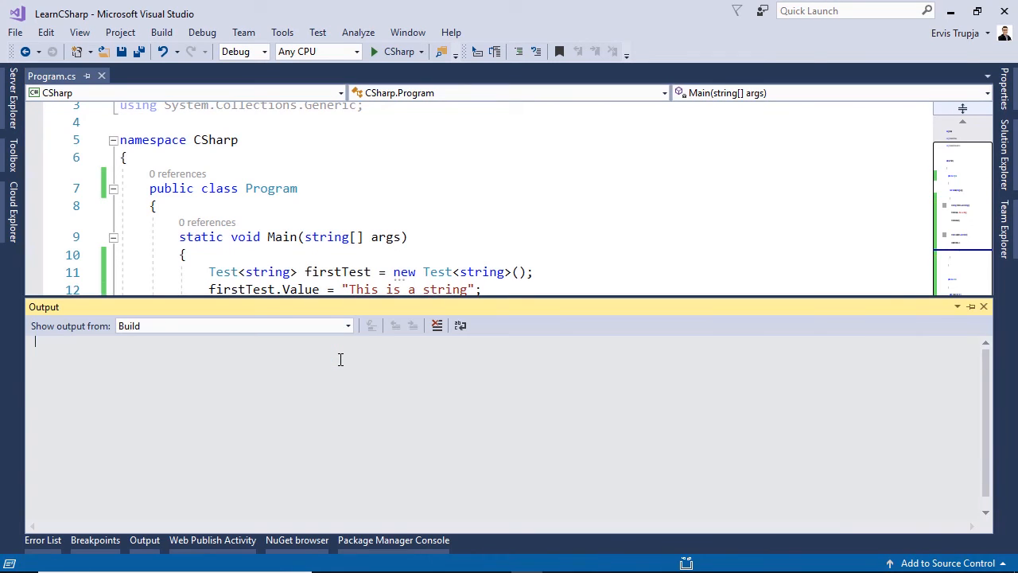
# Run the program without debugging and view the System.String and System.Int32 console output
pyautogui.click(374, 51)
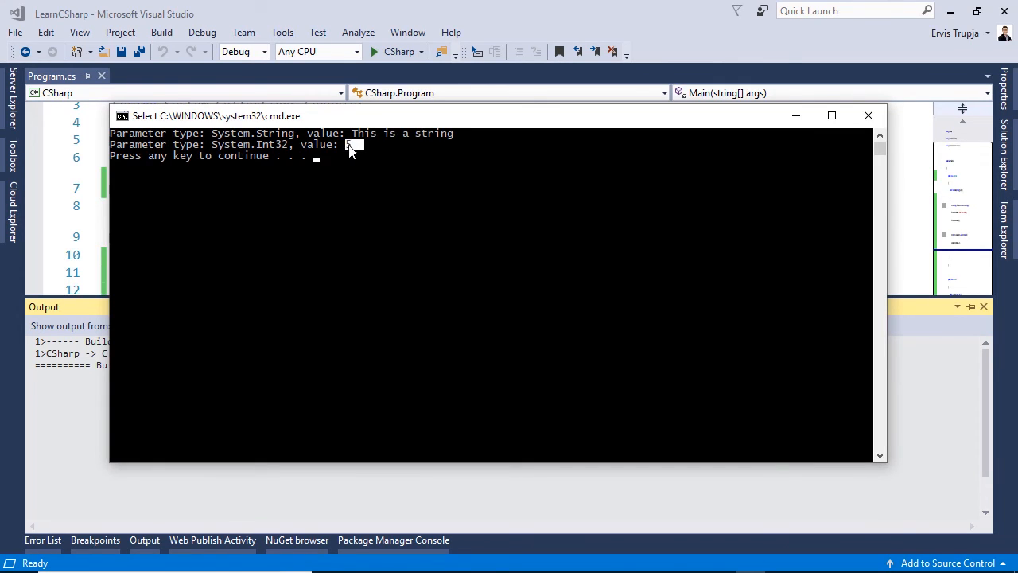
pyautogui.click(869, 115)
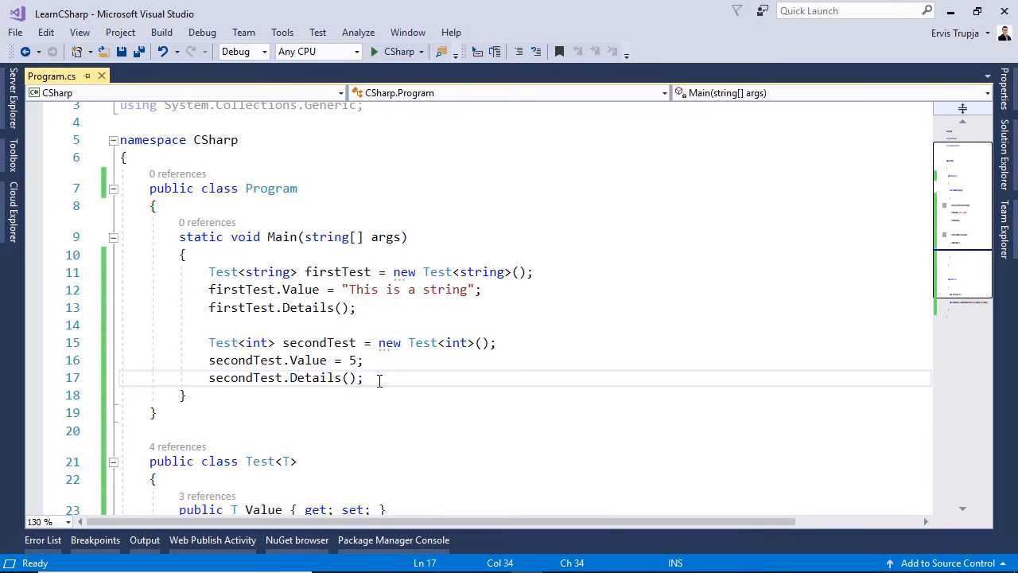
# Start a List<string> declaration in Main and inspect the List<T> metadata definition
pyautogui.write('List')
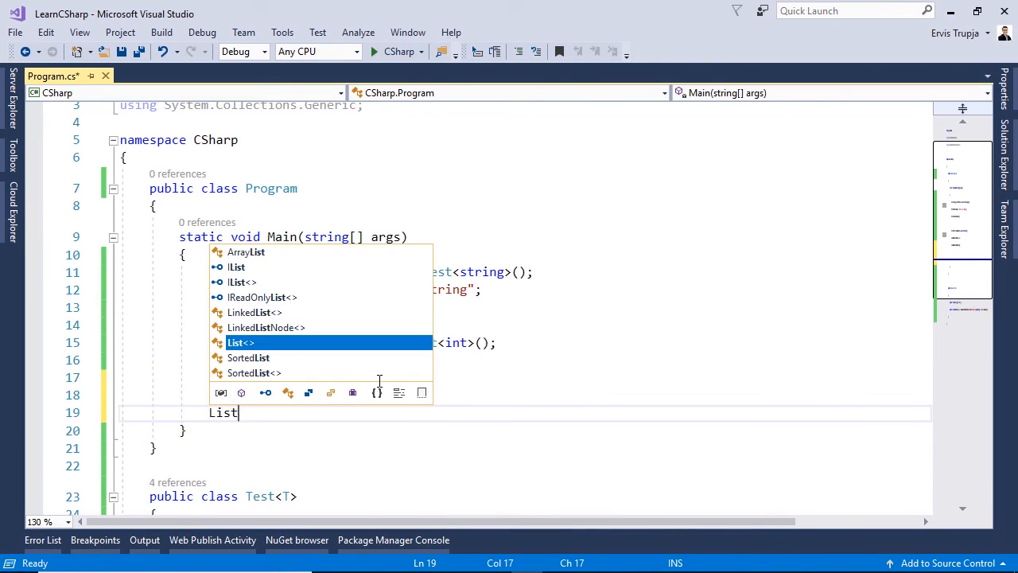
pyautogui.write('<>')
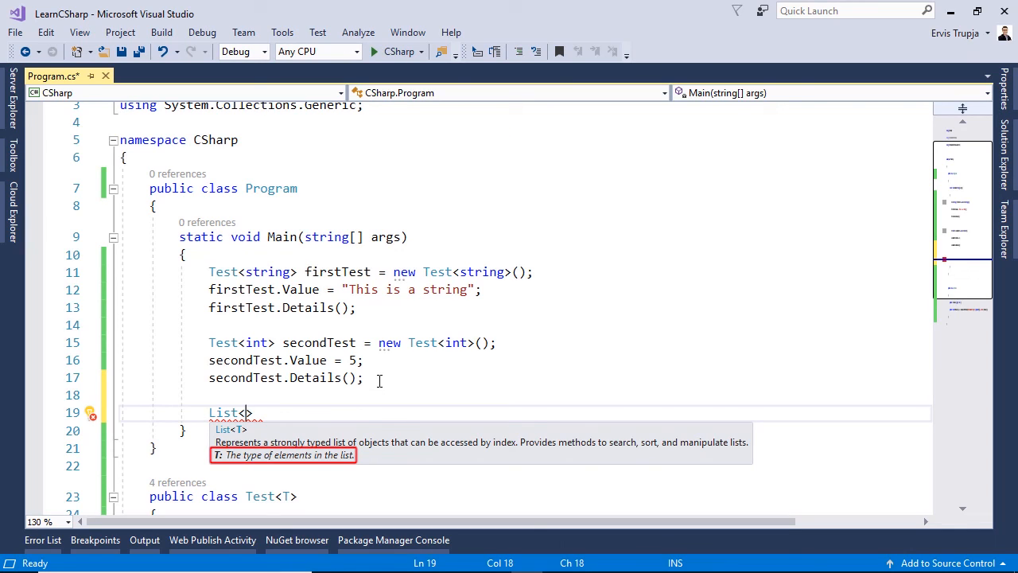
pyautogui.write('string>')
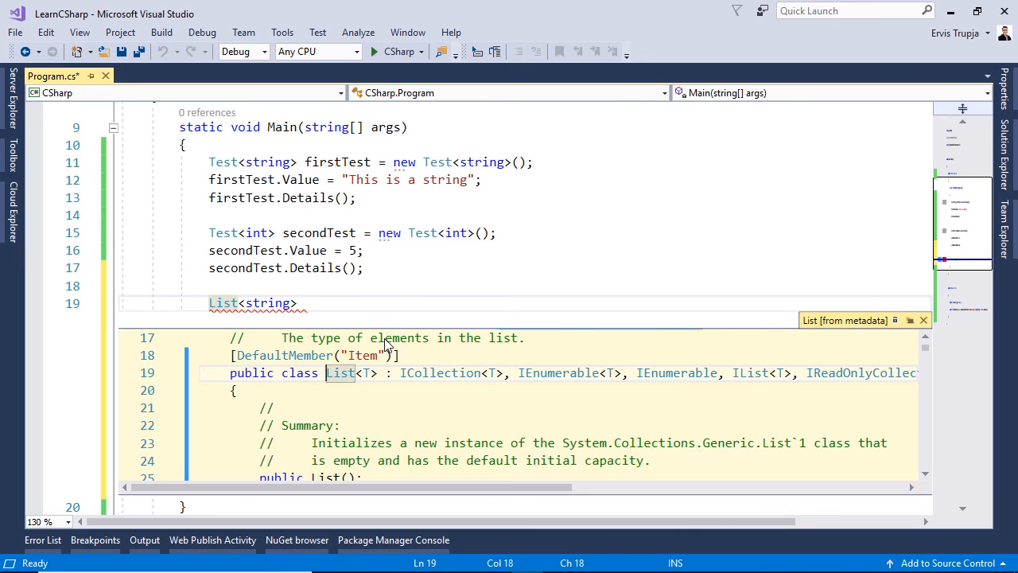
pyautogui.doubleClick(339, 372)
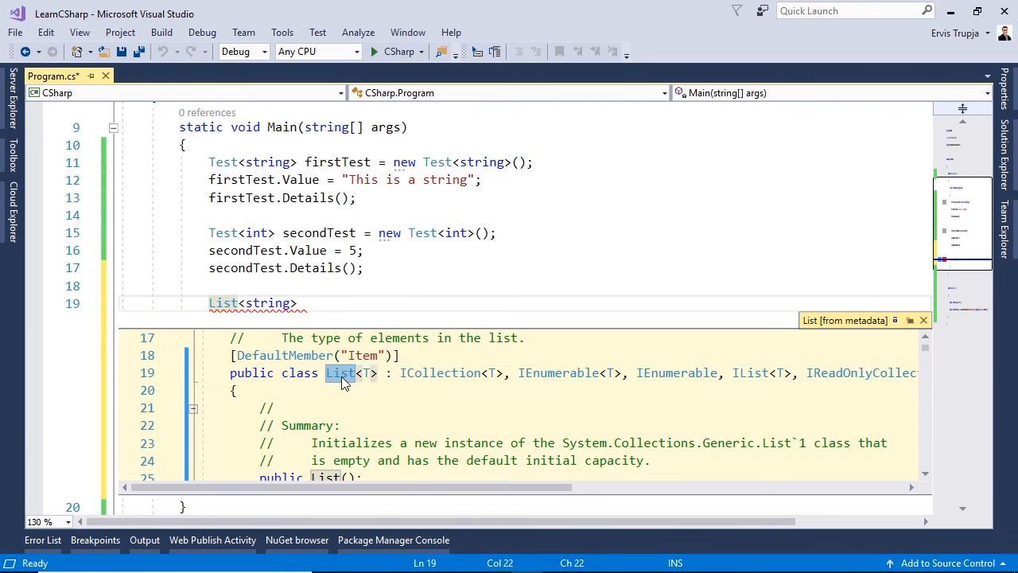